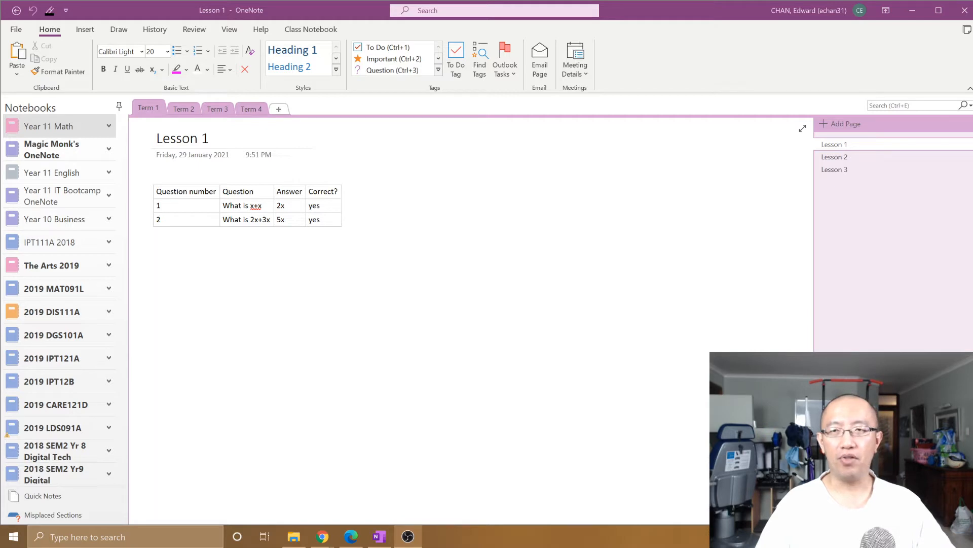
pyautogui.moveTo(112, 138)
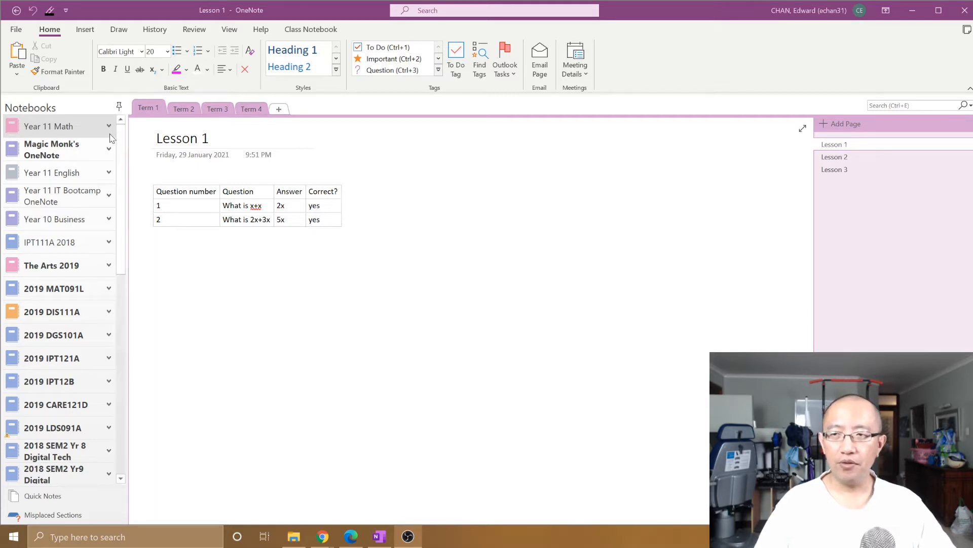
pyautogui.moveTo(111, 380)
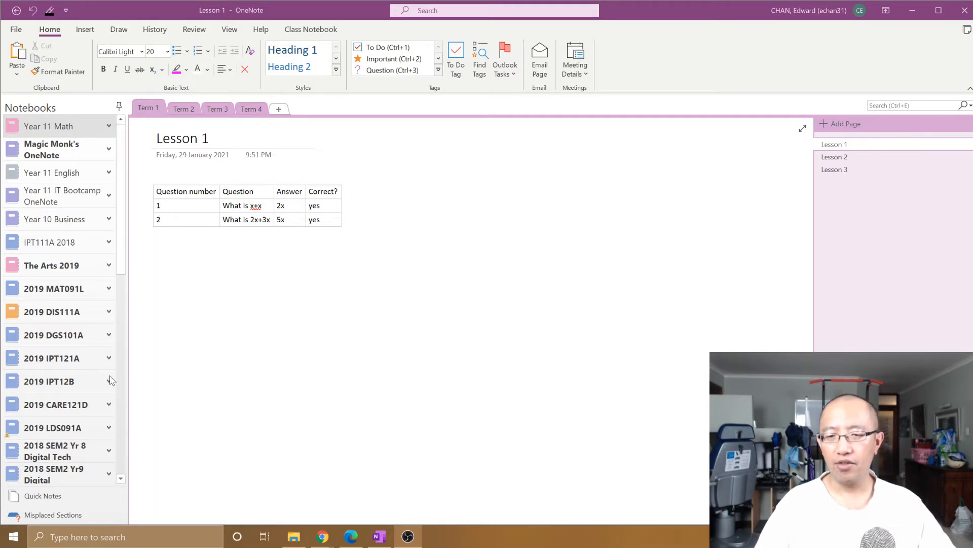
pyautogui.moveTo(86, 364)
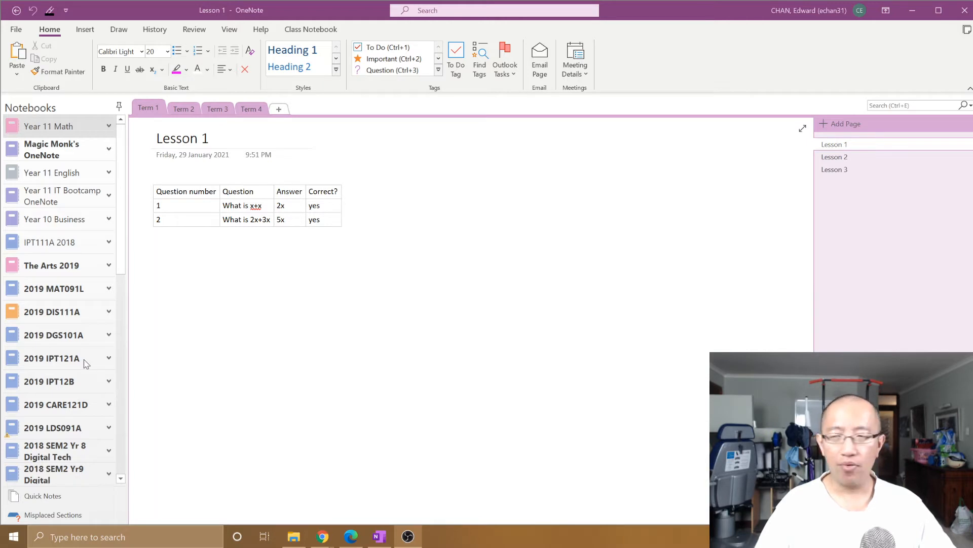
# Append '2021' to the Year 11 Math notebook's display name in Properties
pyautogui.rightClick(48, 126)
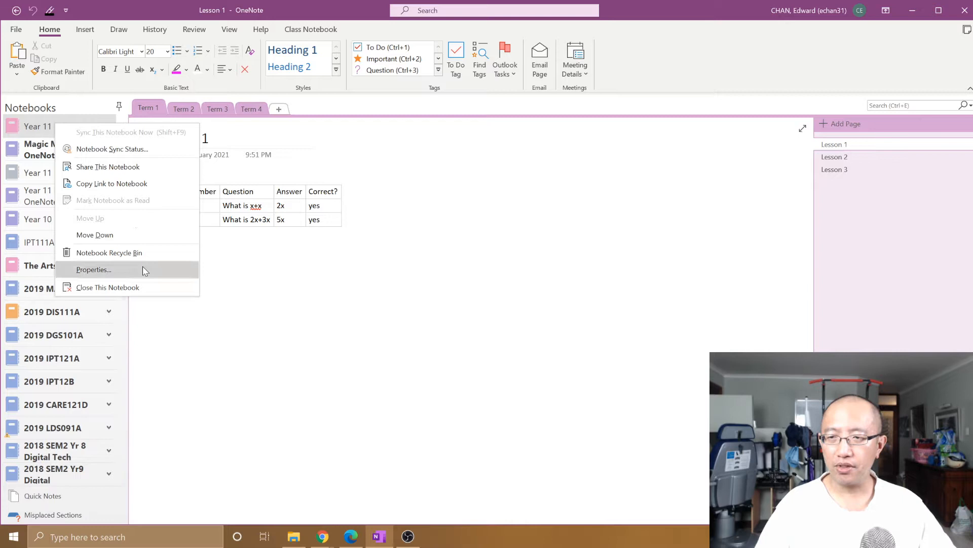
pyautogui.click(93, 269)
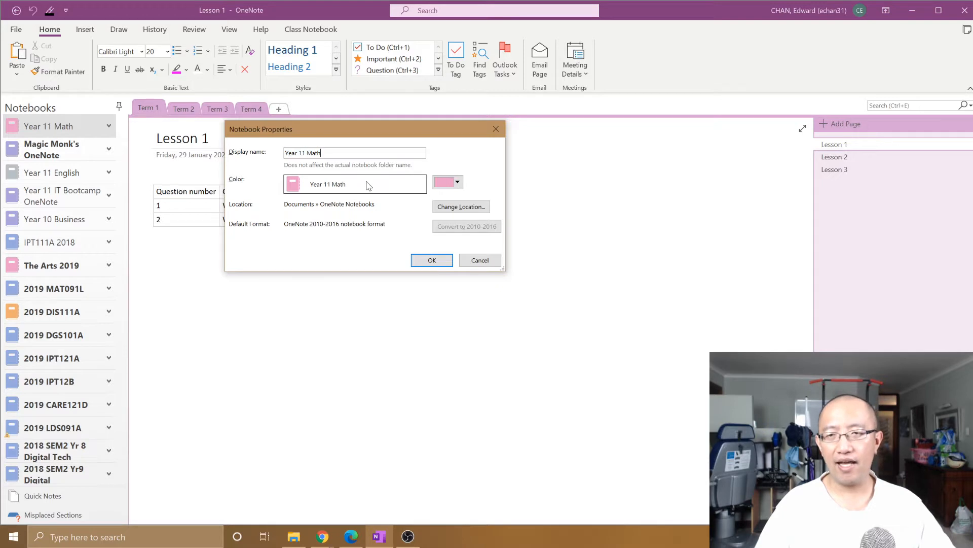
pyautogui.moveTo(364, 188)
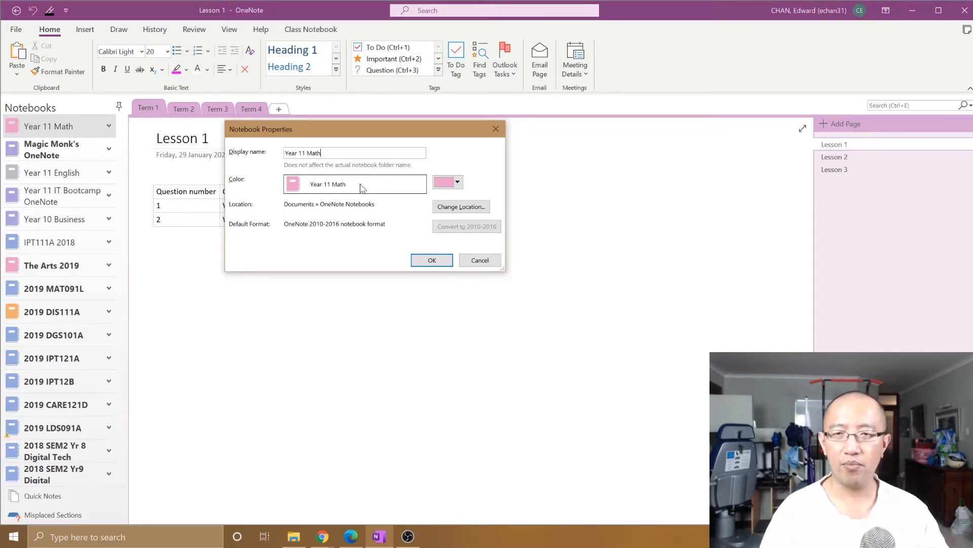
pyautogui.write('2021')
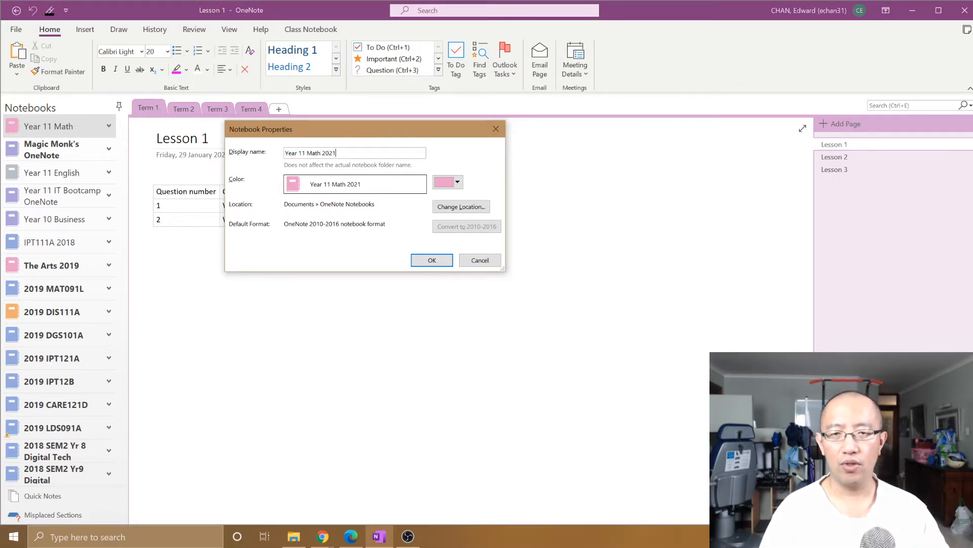
pyautogui.click(432, 260)
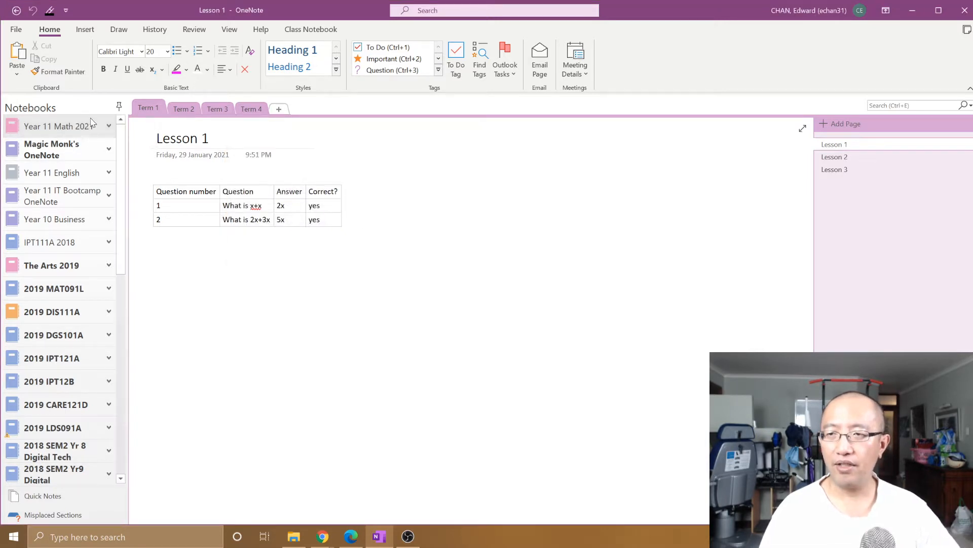
pyautogui.moveTo(87, 126)
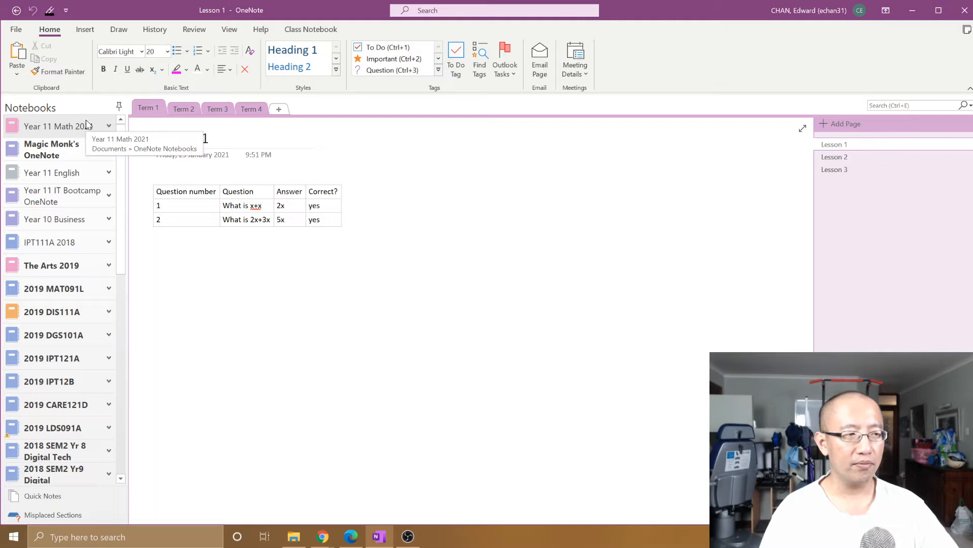
pyautogui.moveTo(71, 110)
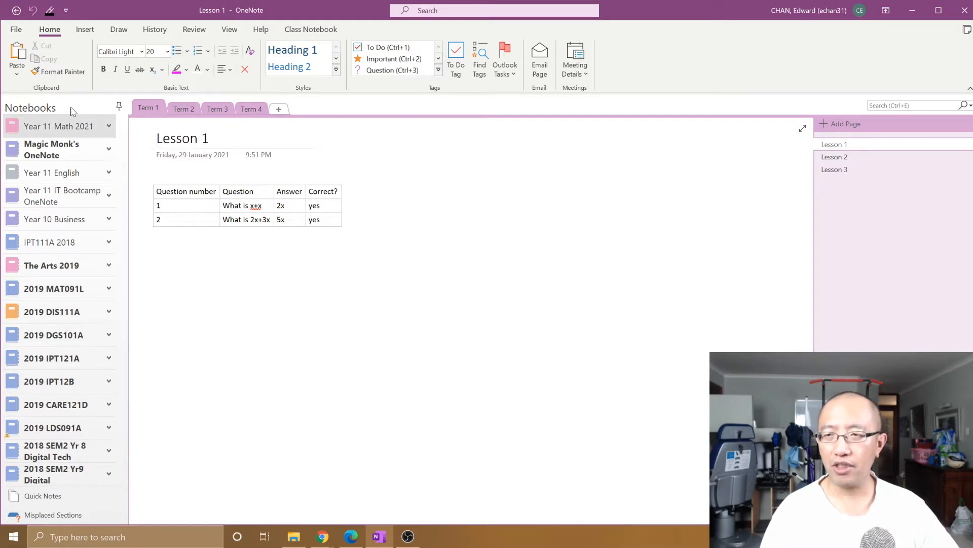
pyautogui.moveTo(59, 126)
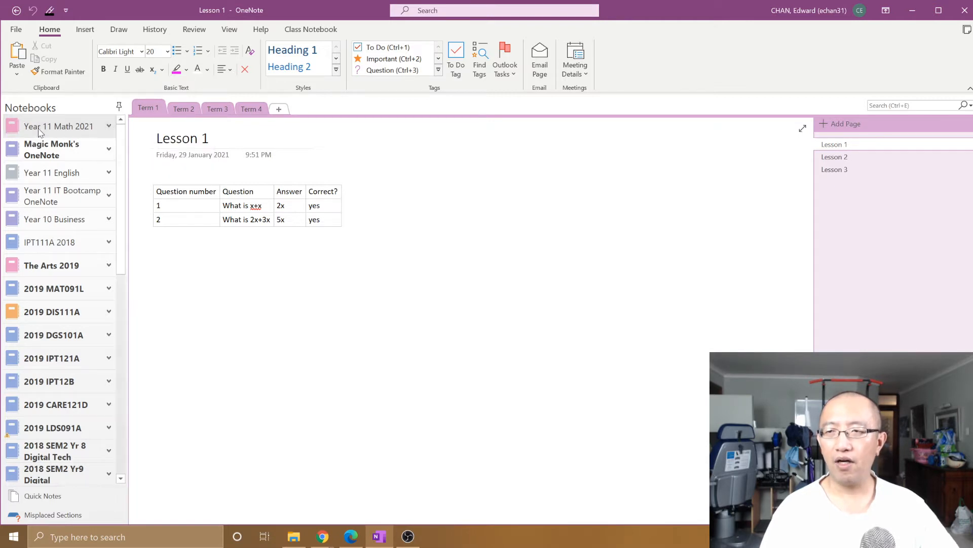
pyautogui.moveTo(98, 127)
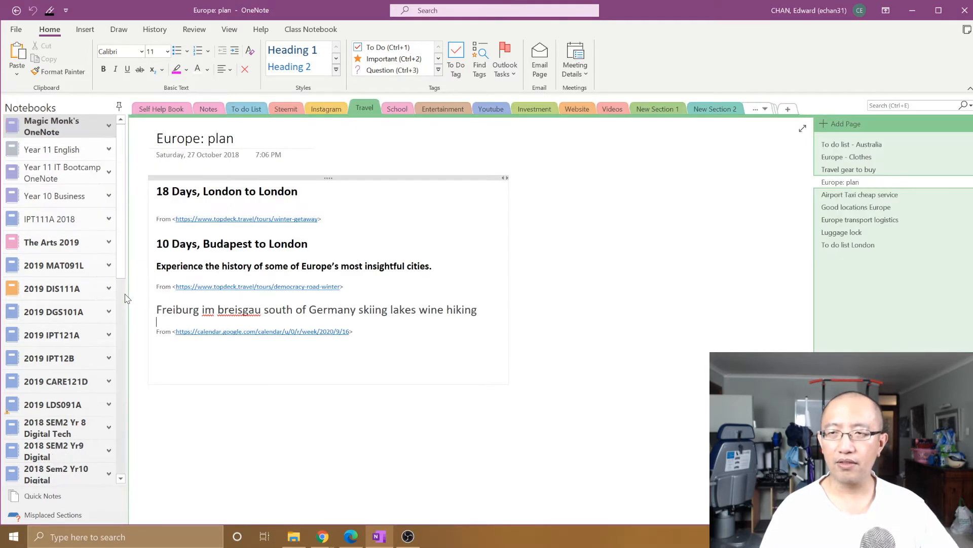
pyautogui.moveTo(141, 309)
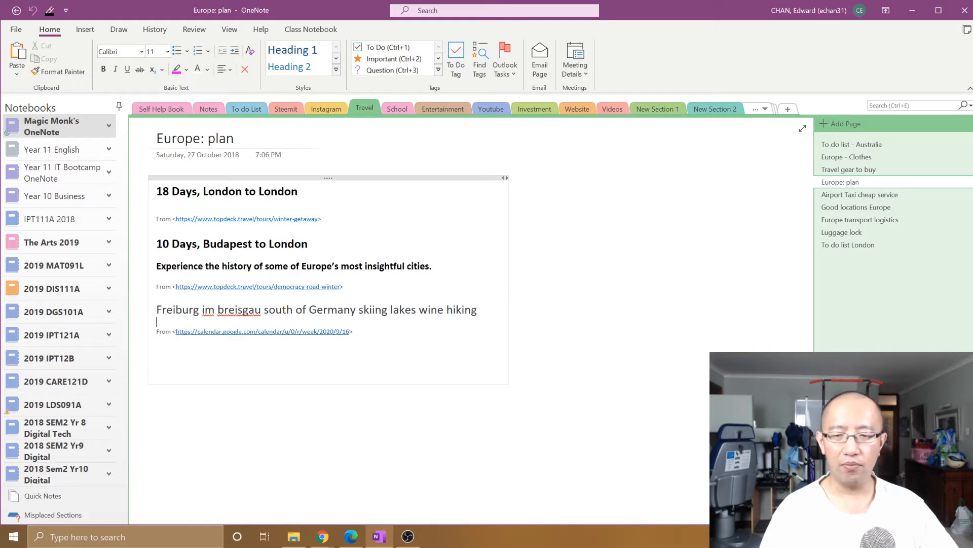
pyautogui.moveTo(294, 537)
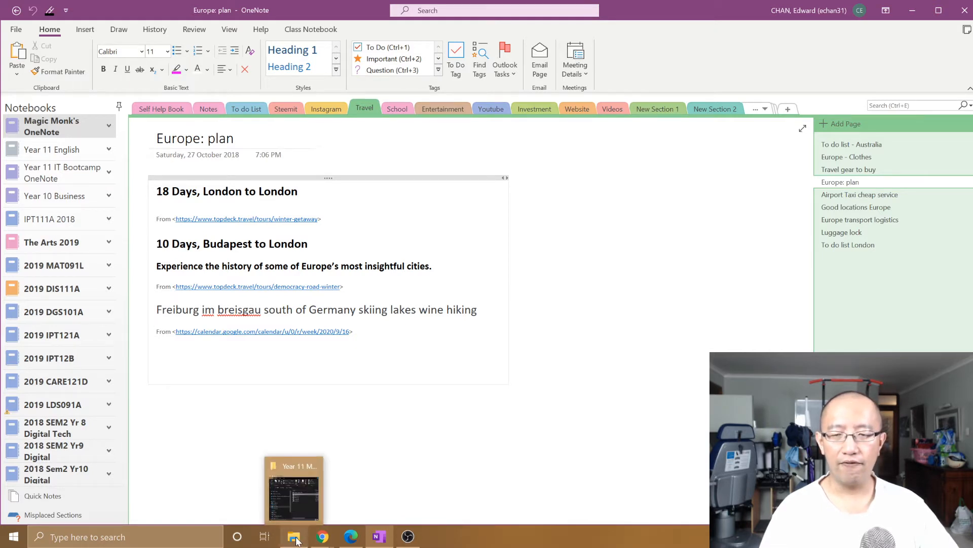
pyautogui.moveTo(296, 507)
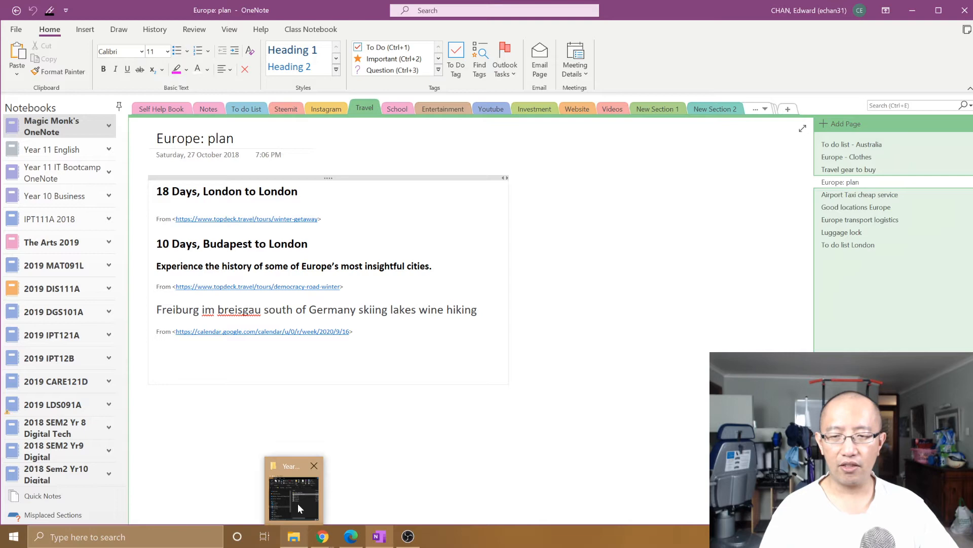
# Browse to OneNote Notebooks > Year 11 Math and open Open Notebook.onetoc2
pyautogui.click(292, 490)
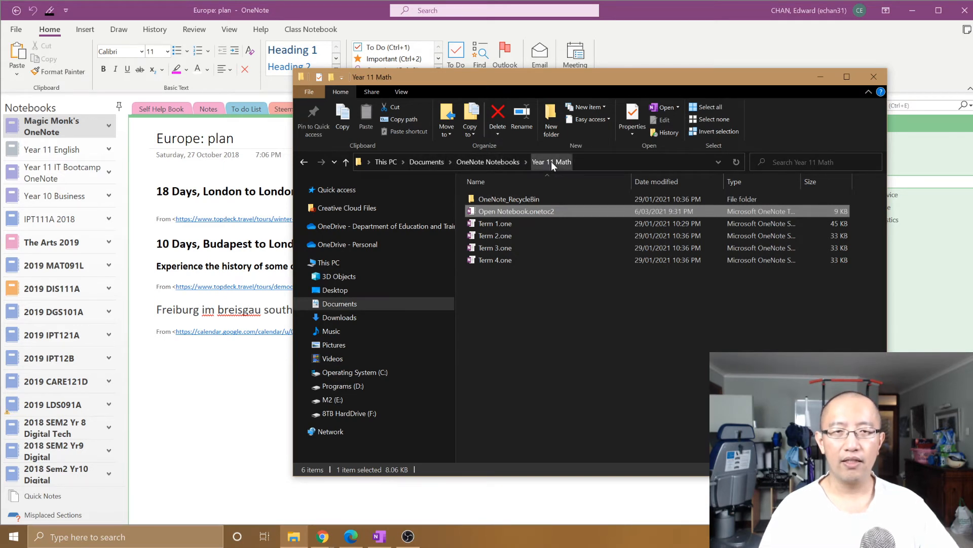
pyautogui.click(489, 162)
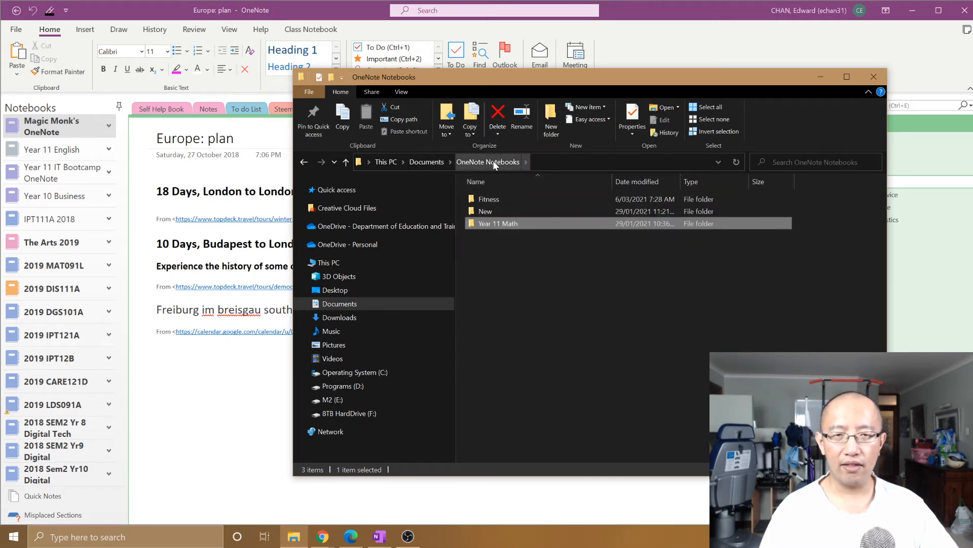
pyautogui.moveTo(503, 227)
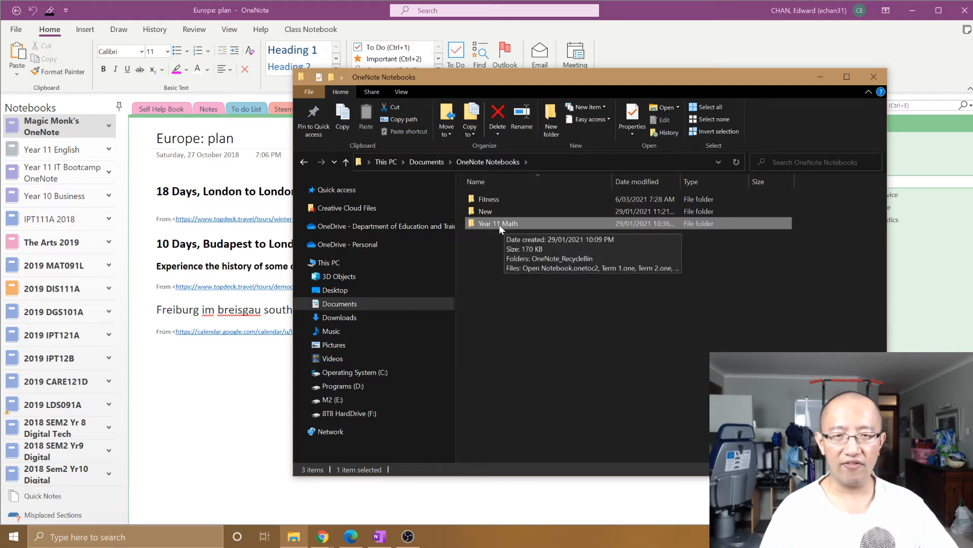
pyautogui.doubleClick(498, 223)
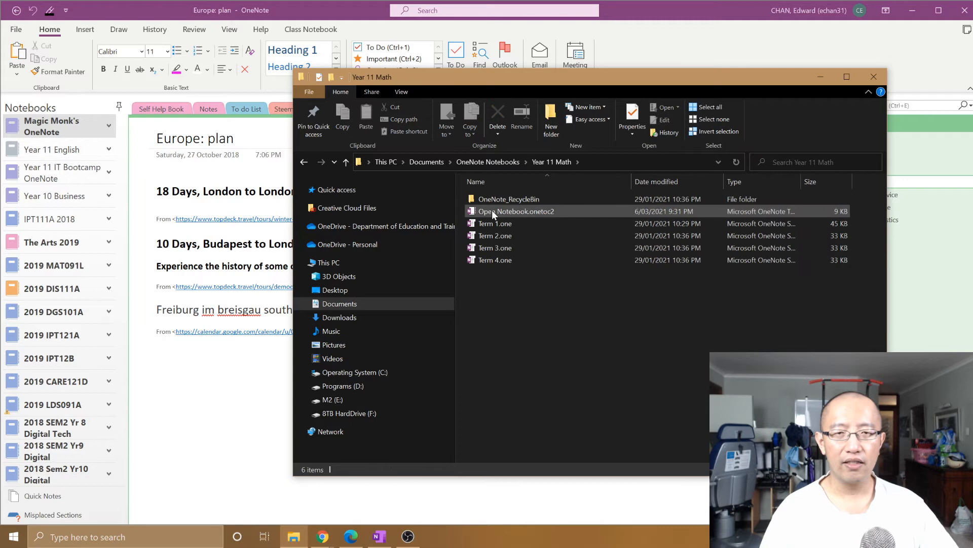
pyautogui.moveTo(493, 211)
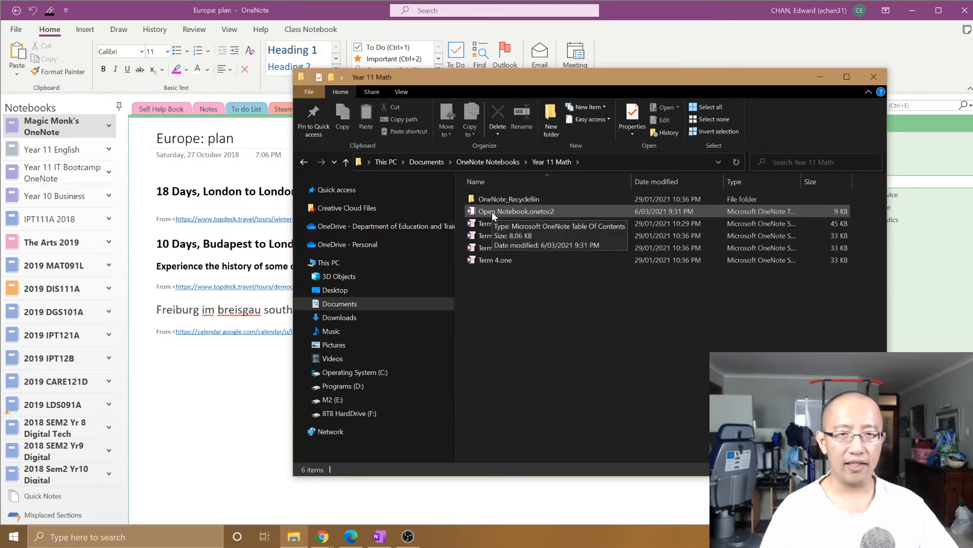
pyautogui.doubleClick(517, 211)
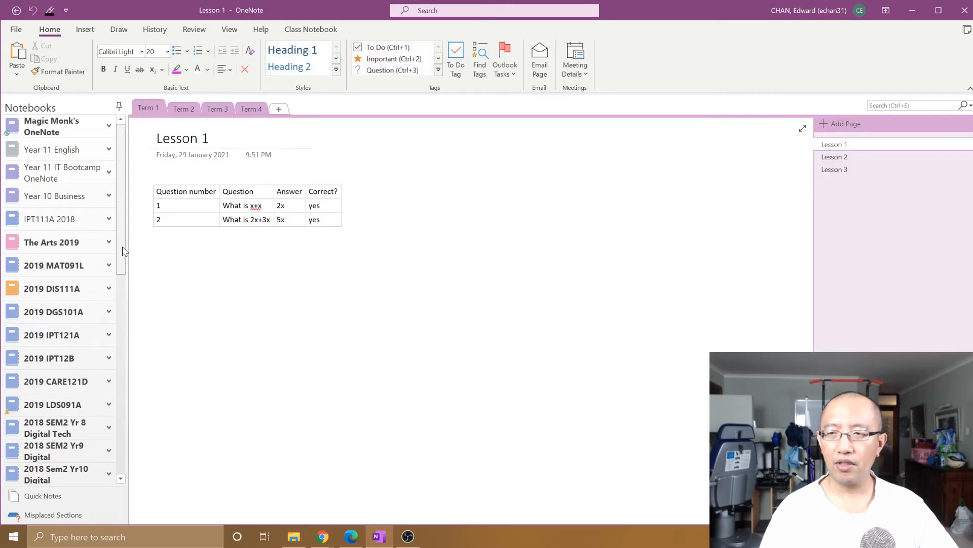
# Close the reopened Year 11 Math notebook from the notebook list
pyautogui.scroll(-3)
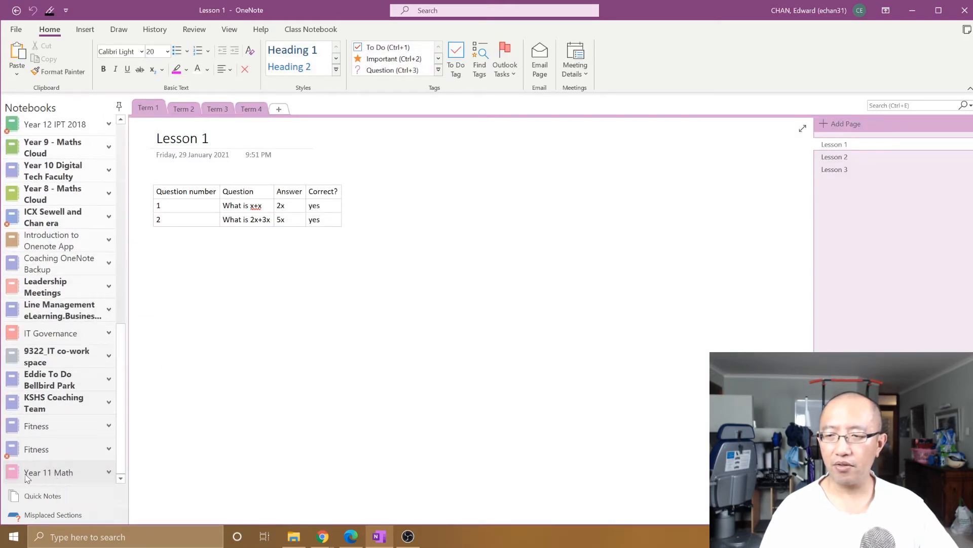
pyautogui.moveTo(48, 472)
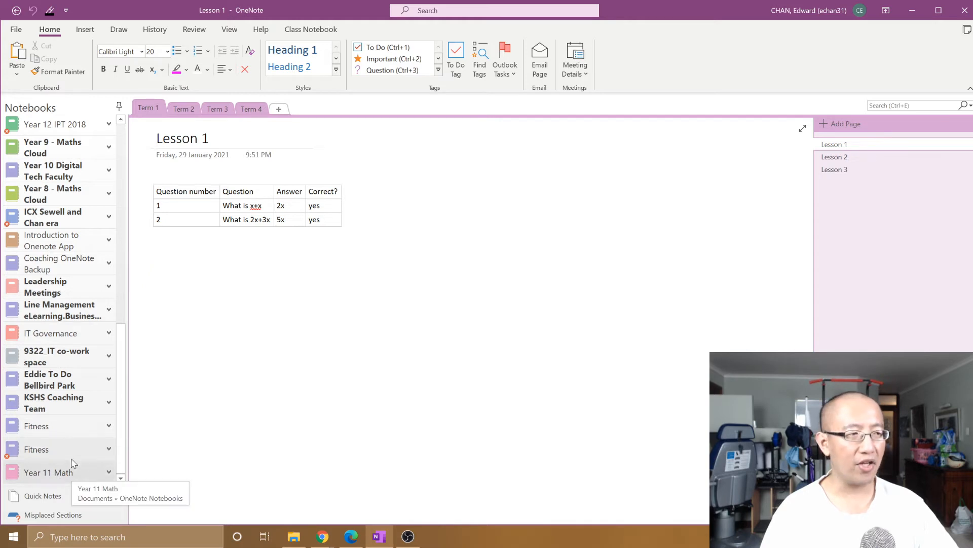
pyautogui.moveTo(36, 449)
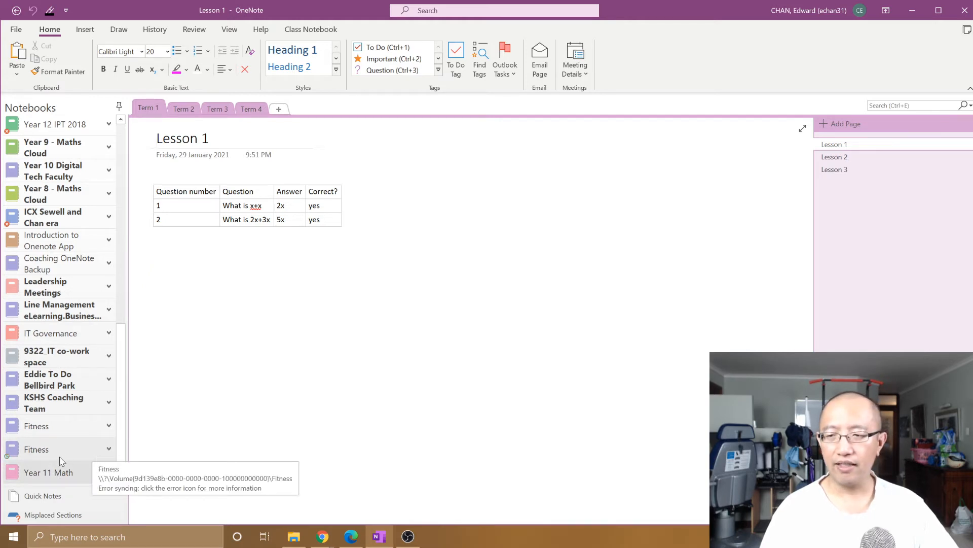
pyautogui.moveTo(66, 476)
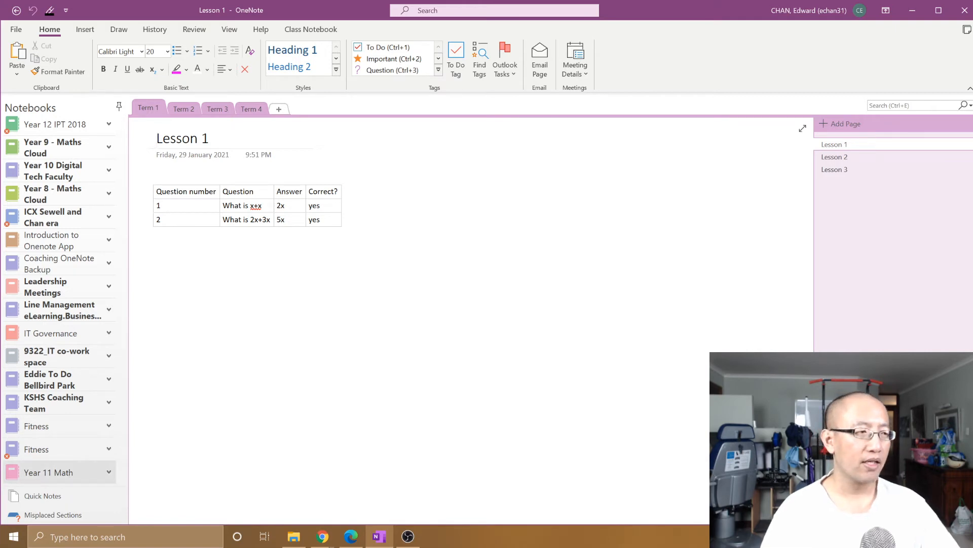
pyautogui.moveTo(49, 472)
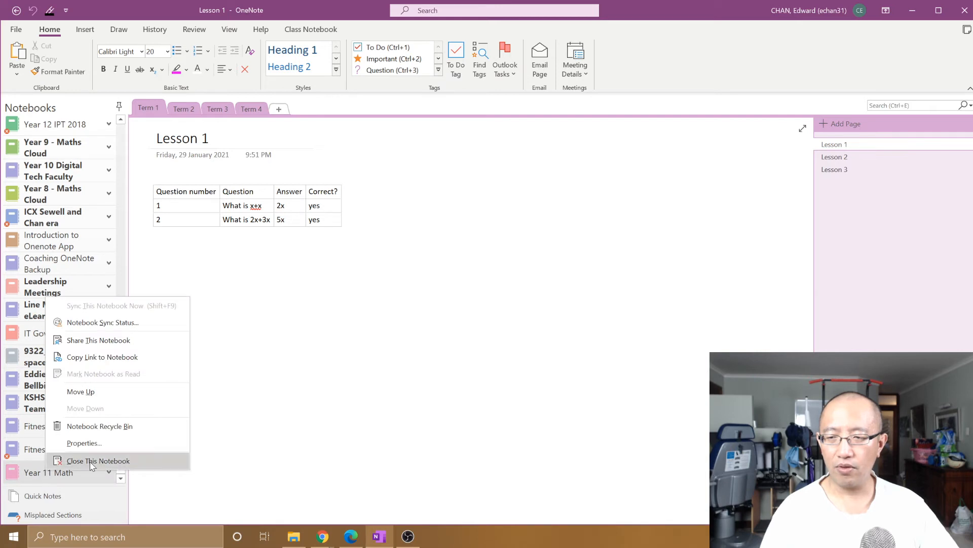
pyautogui.click(97, 460)
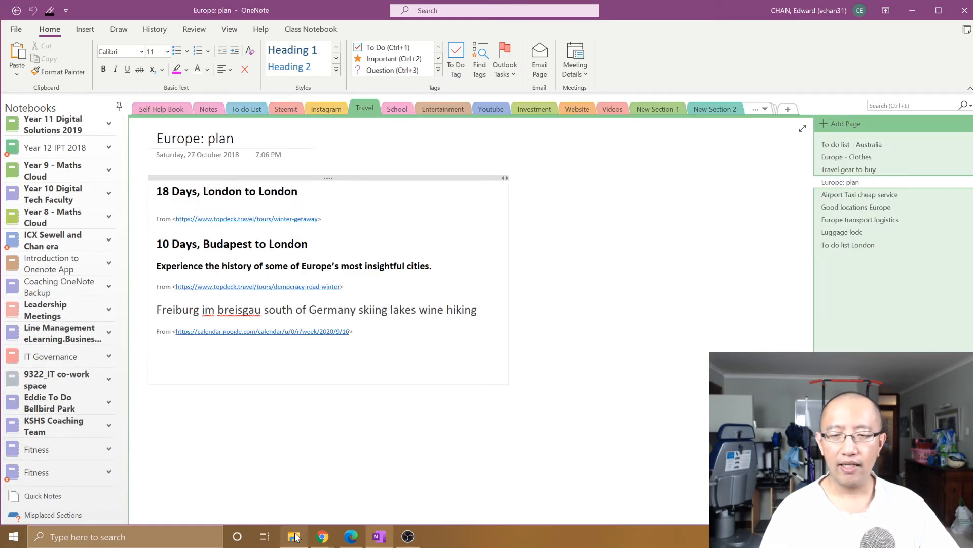
# Go up to the OneNote Notebooks folder in the File Explorer window
pyautogui.click(293, 537)
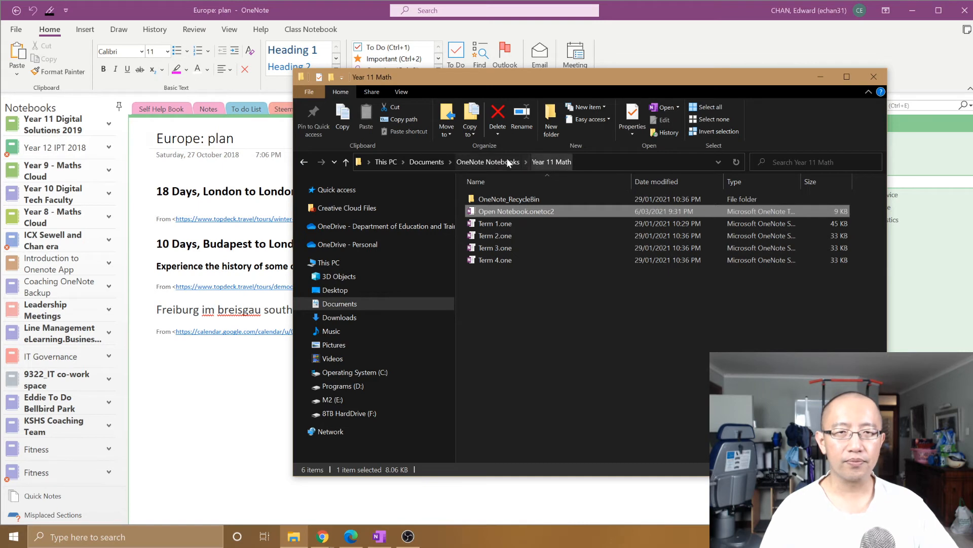
pyautogui.click(489, 161)
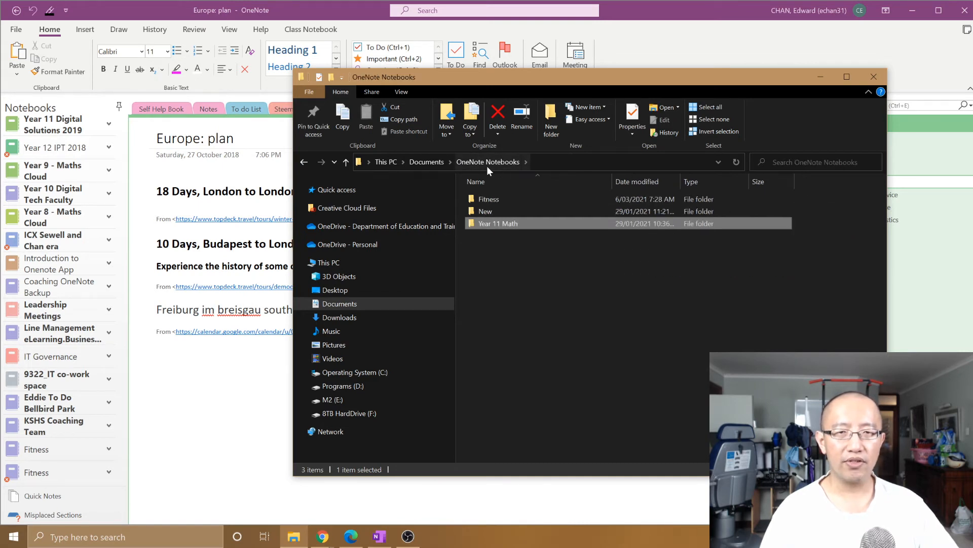
pyautogui.moveTo(385, 161)
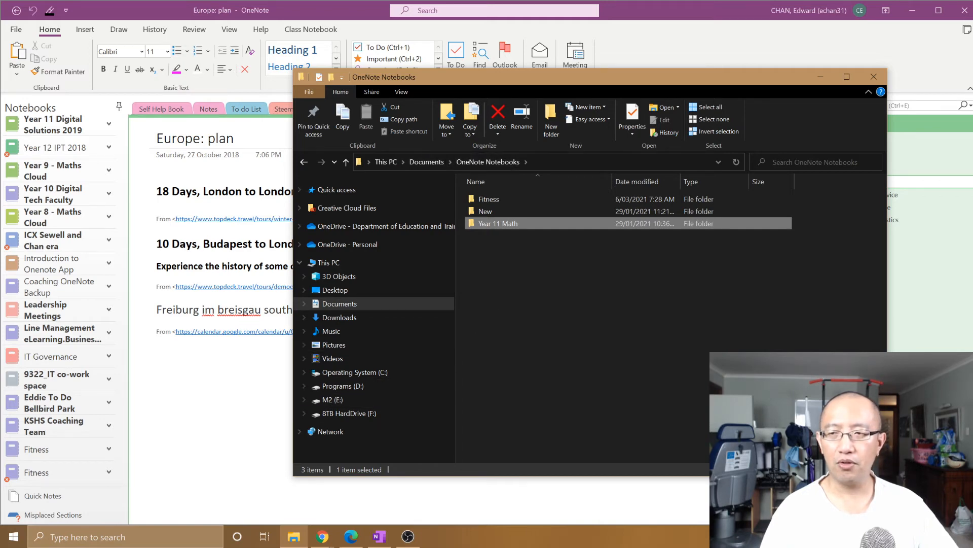
pyautogui.scroll(3)
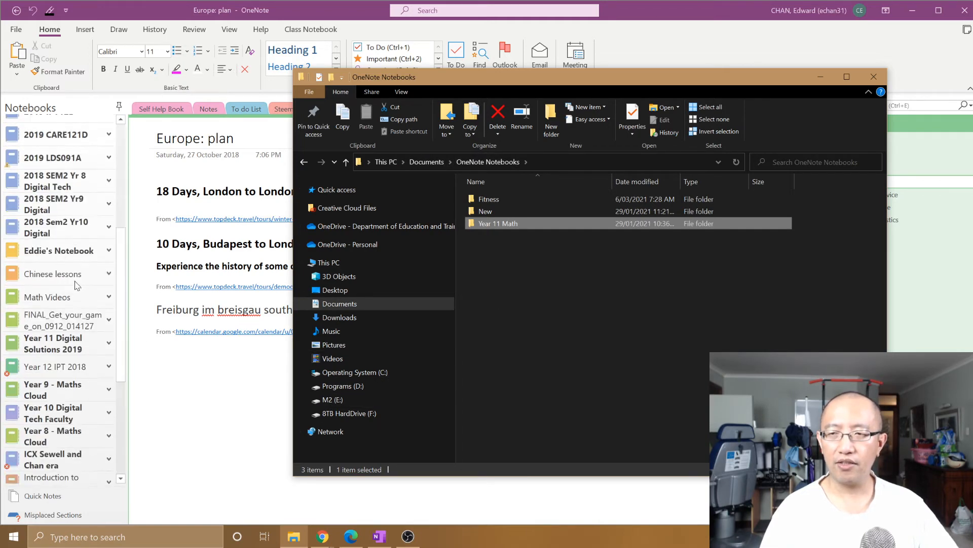
pyautogui.scroll(3)
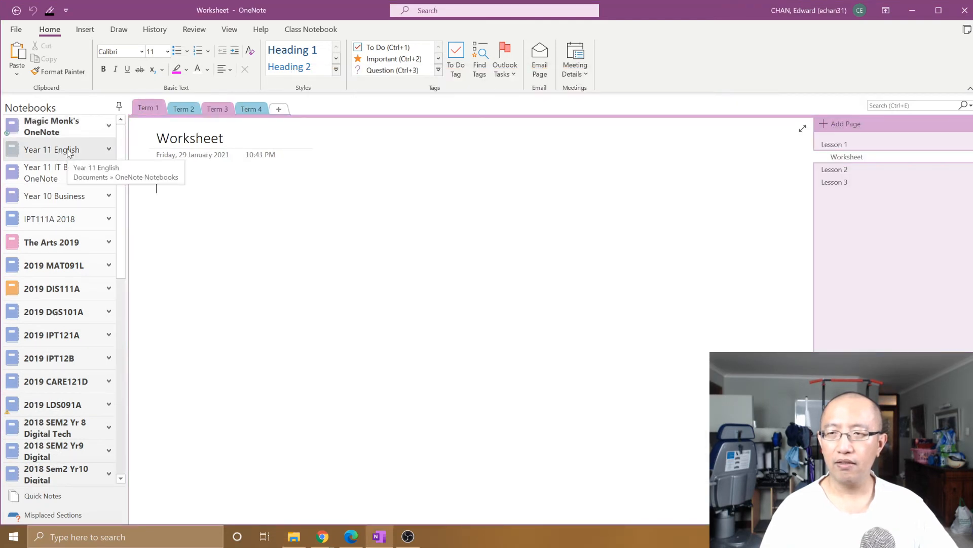
pyautogui.moveTo(78, 149)
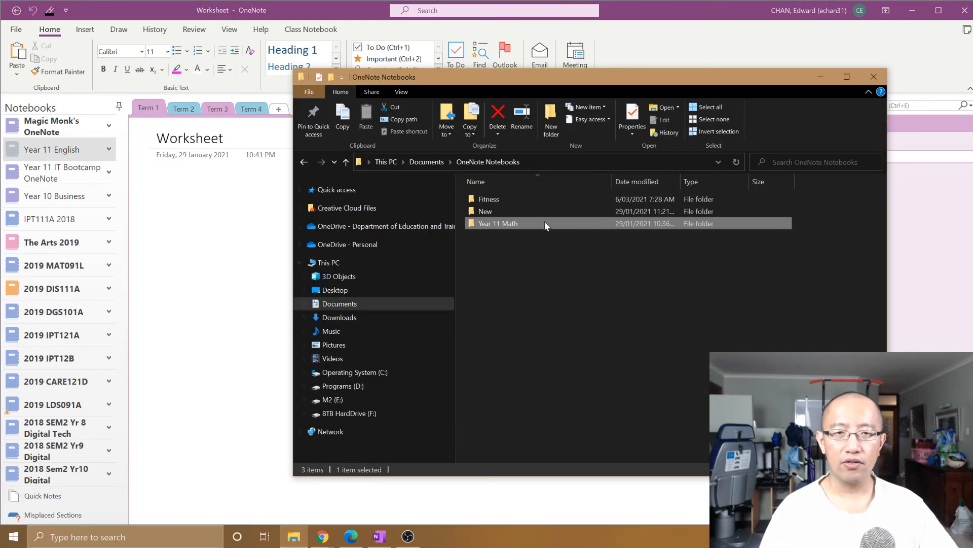
pyautogui.moveTo(508, 235)
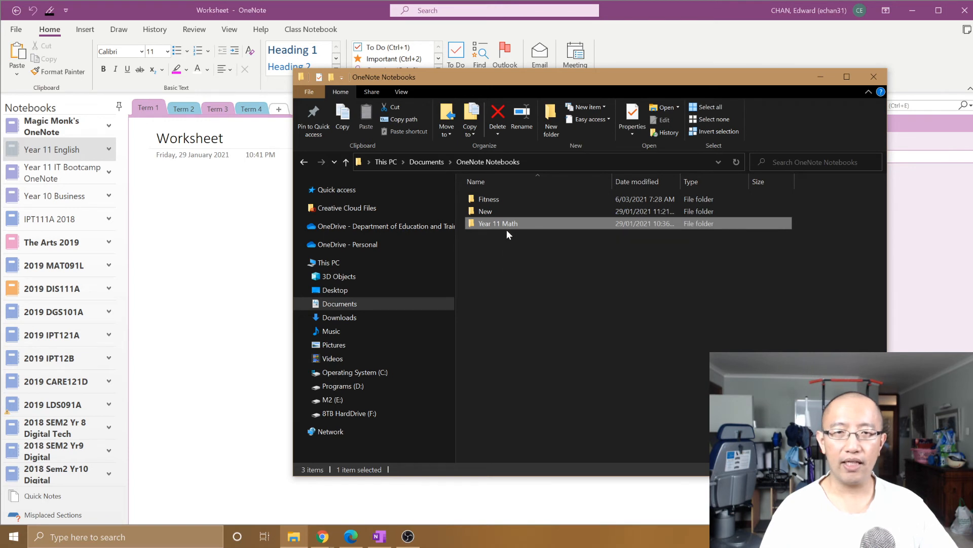
pyautogui.moveTo(500, 225)
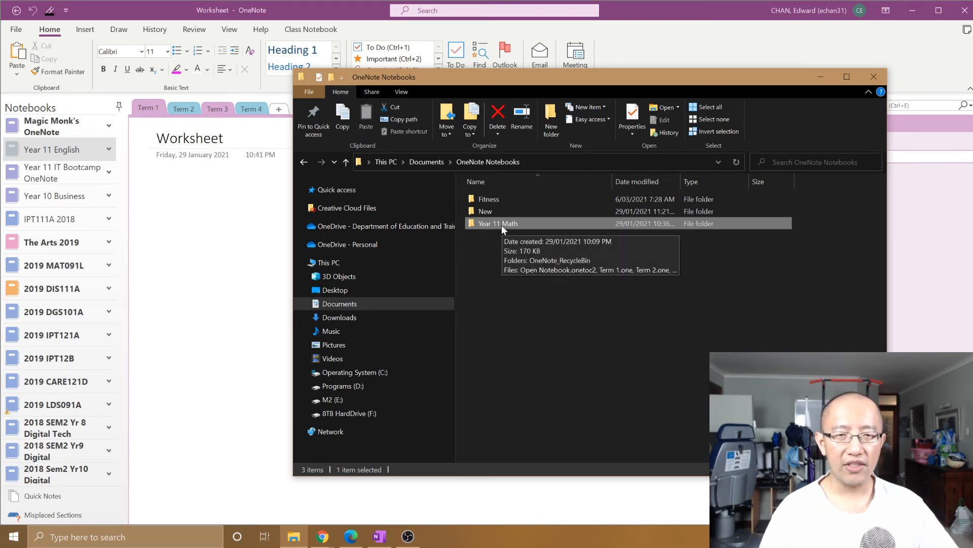
pyautogui.moveTo(512, 226)
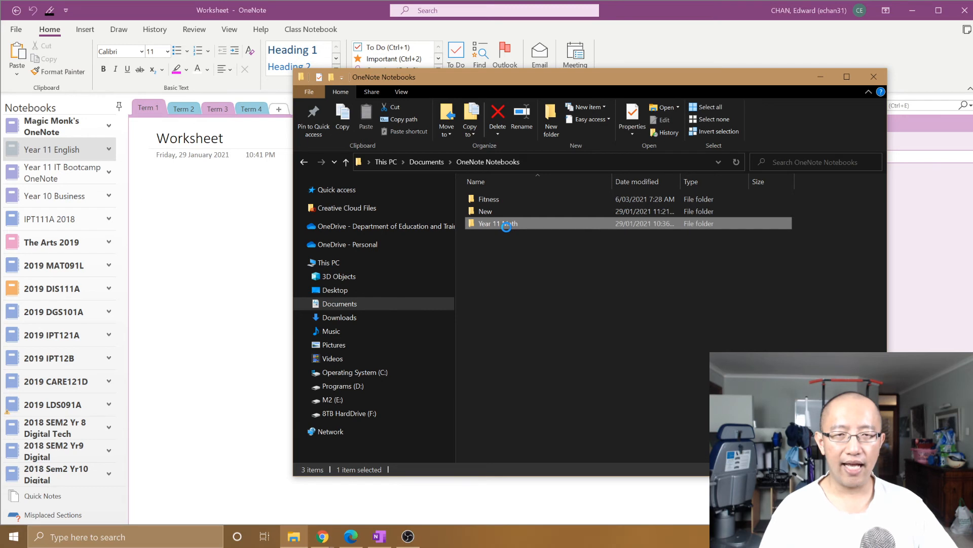
# Rename the Year 11 Math folder to 'Year 11 Math 2021'
pyautogui.rightClick(503, 223)
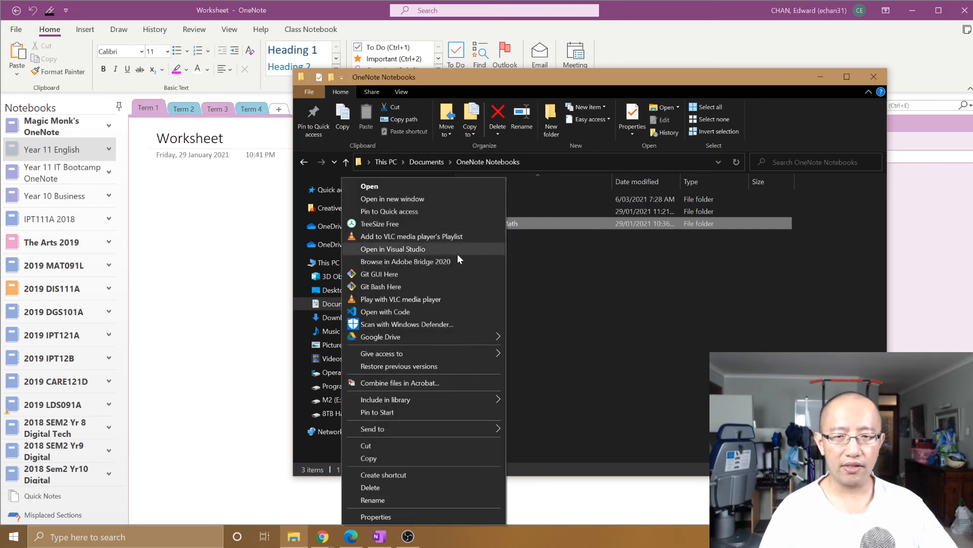
pyautogui.click(373, 500)
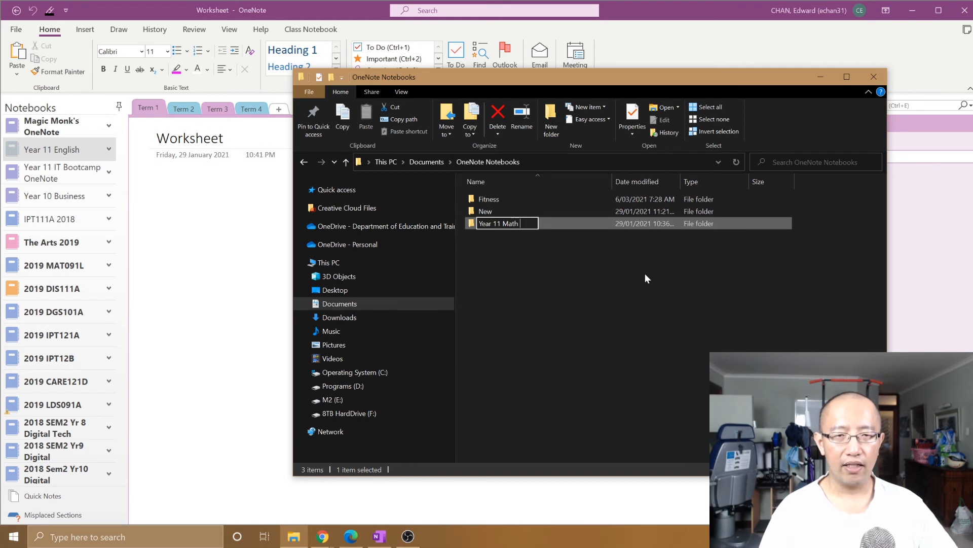
pyautogui.write('2021')
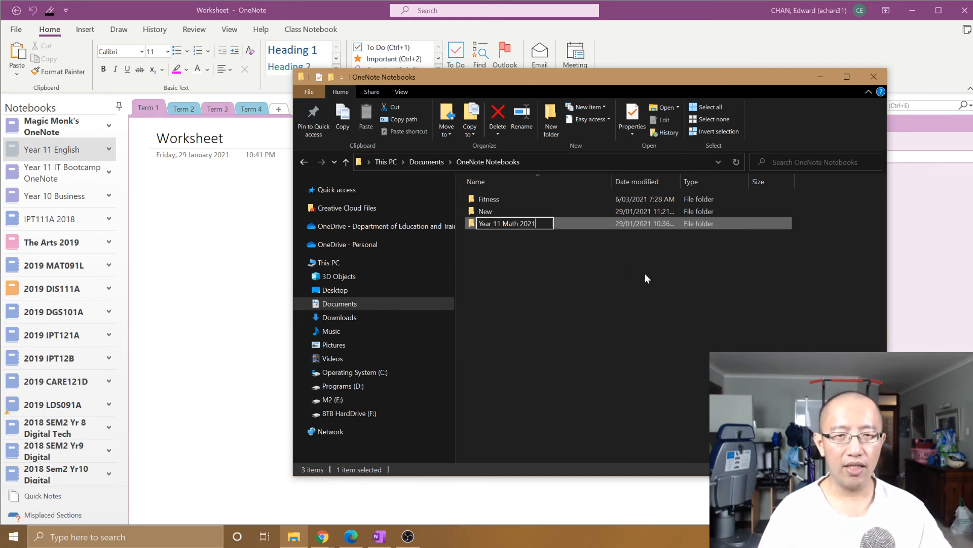
pyautogui.press('Return')
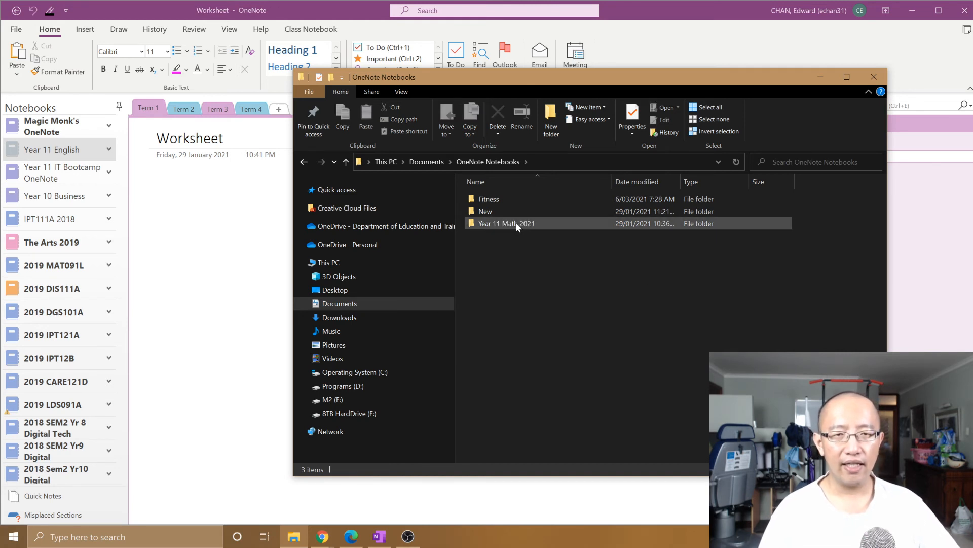
pyautogui.moveTo(506, 223)
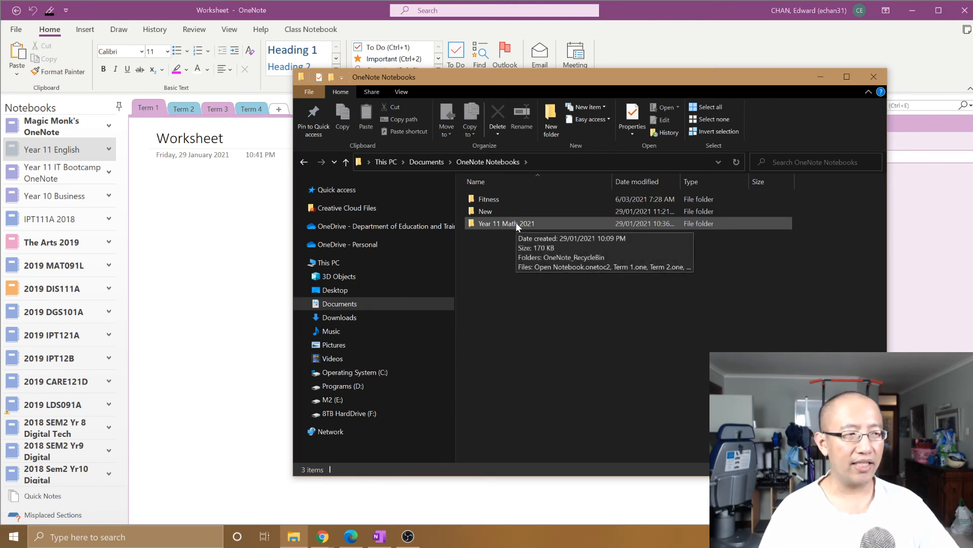
# Open Open Notebook.onetoc2 inside the Year 11 Math 2021 folder
pyautogui.doubleClick(506, 223)
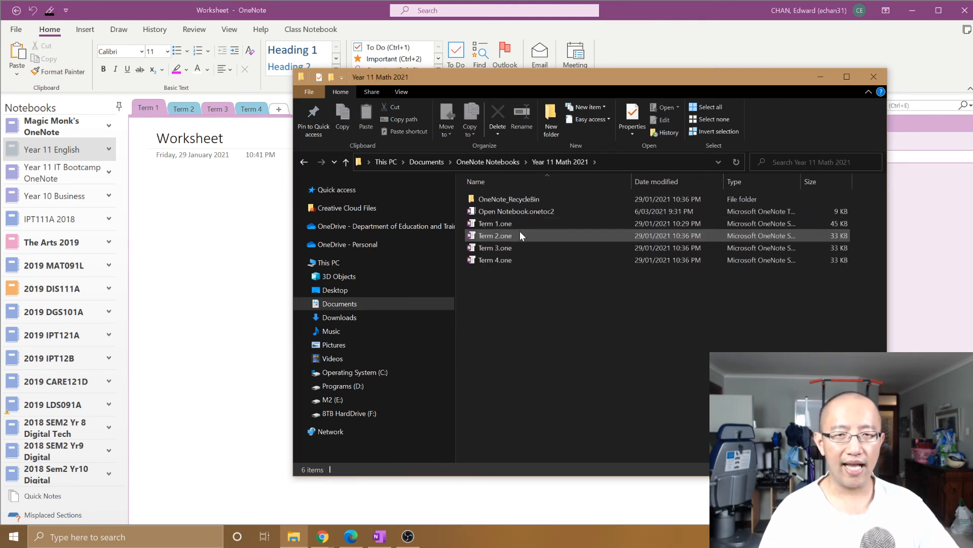
pyautogui.doubleClick(495, 235)
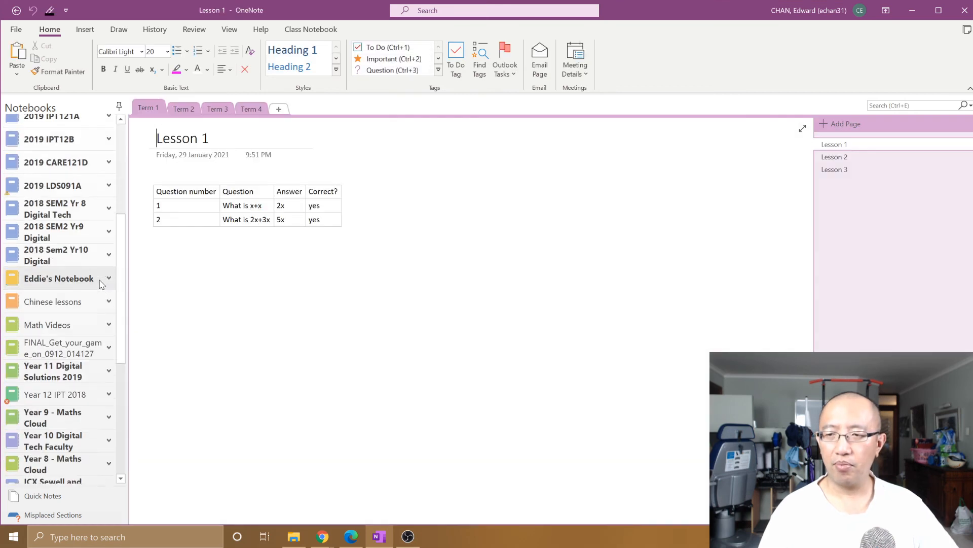
pyautogui.scroll(-3)
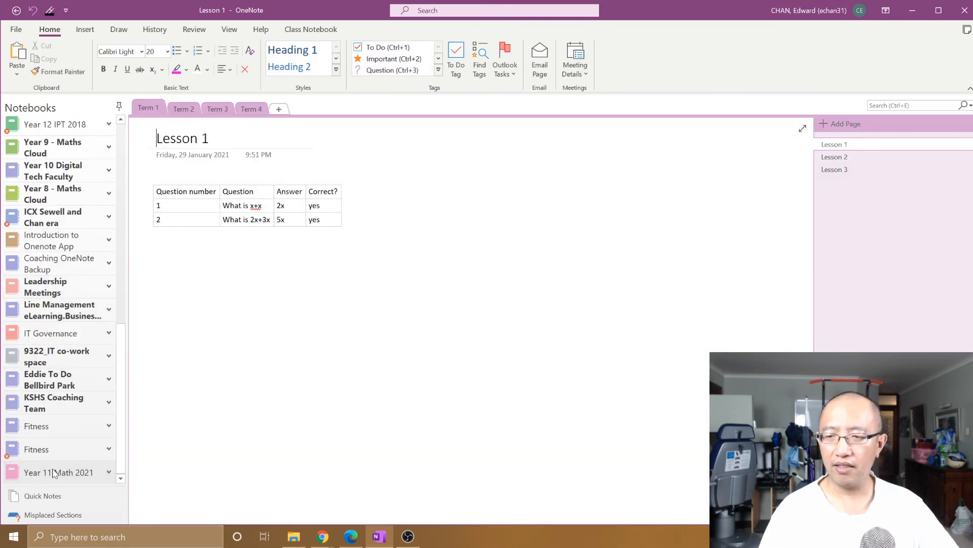